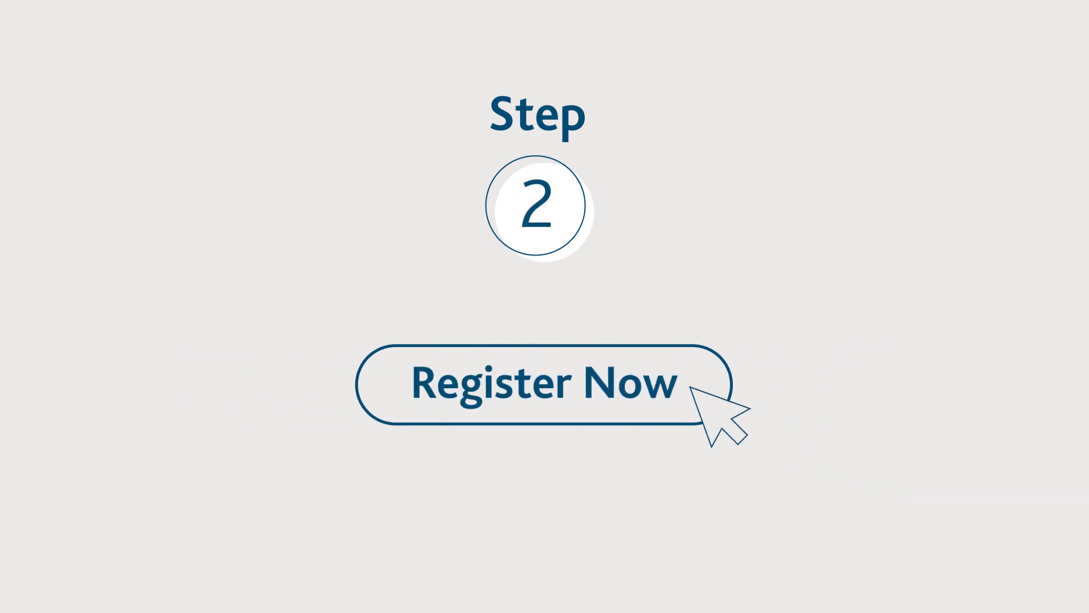
Step: Start registering for the Results Verification Service via Register Now
click(542, 384)
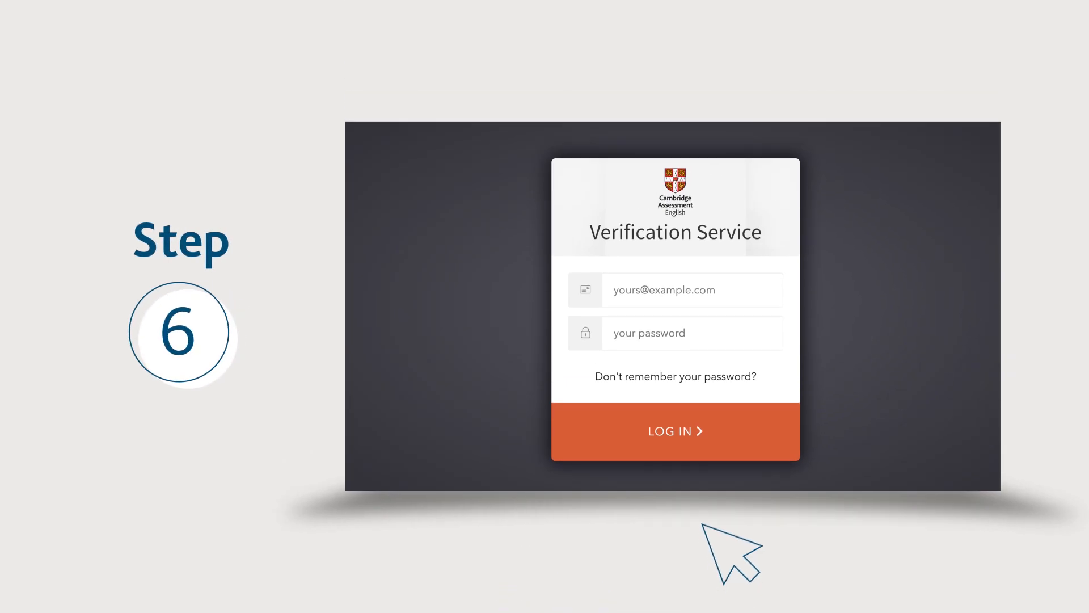
mouse_move(853, 448)
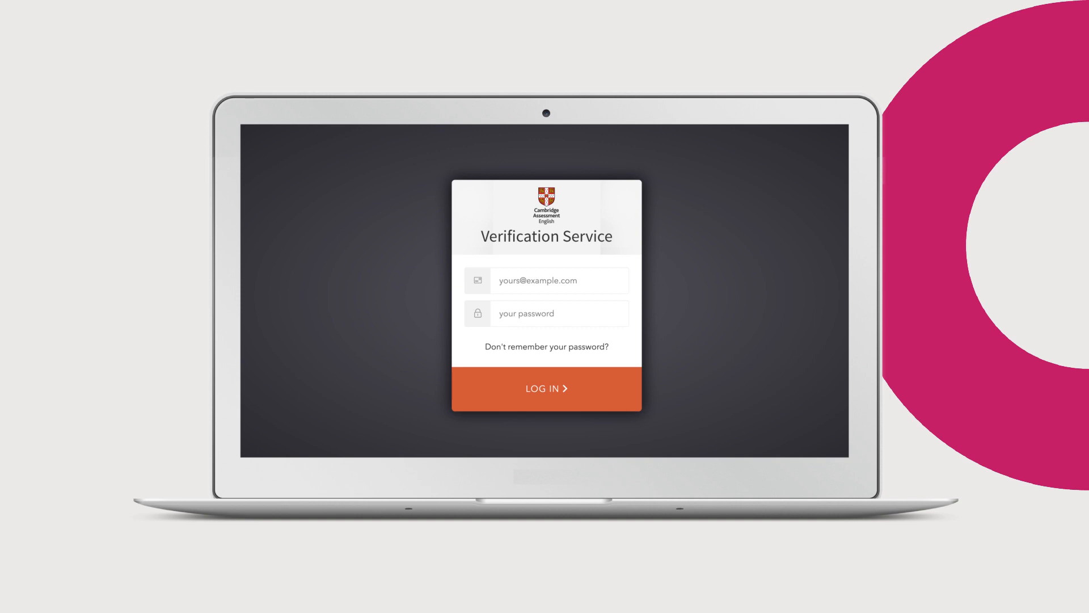
Step: Log in and reach the New Account User Details form from Your Organisation's Users list
click(545, 388)
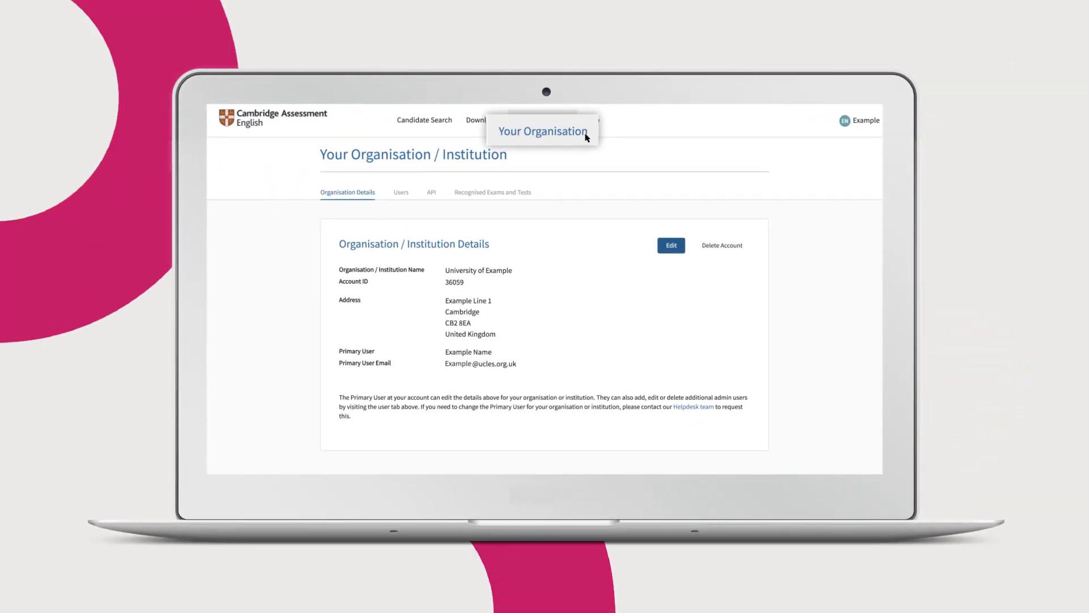
click(402, 192)
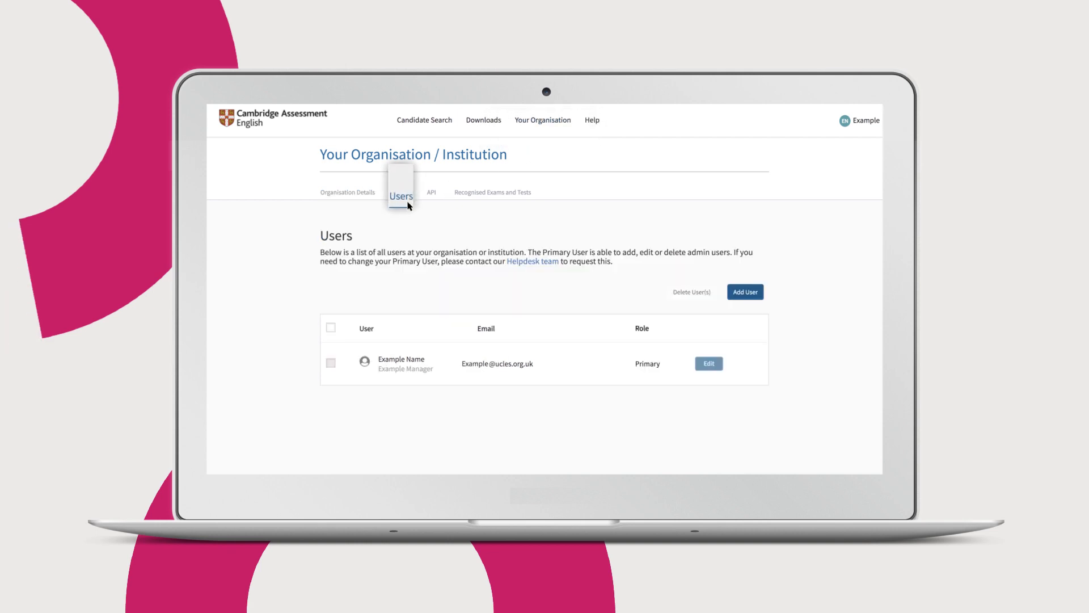
click(746, 292)
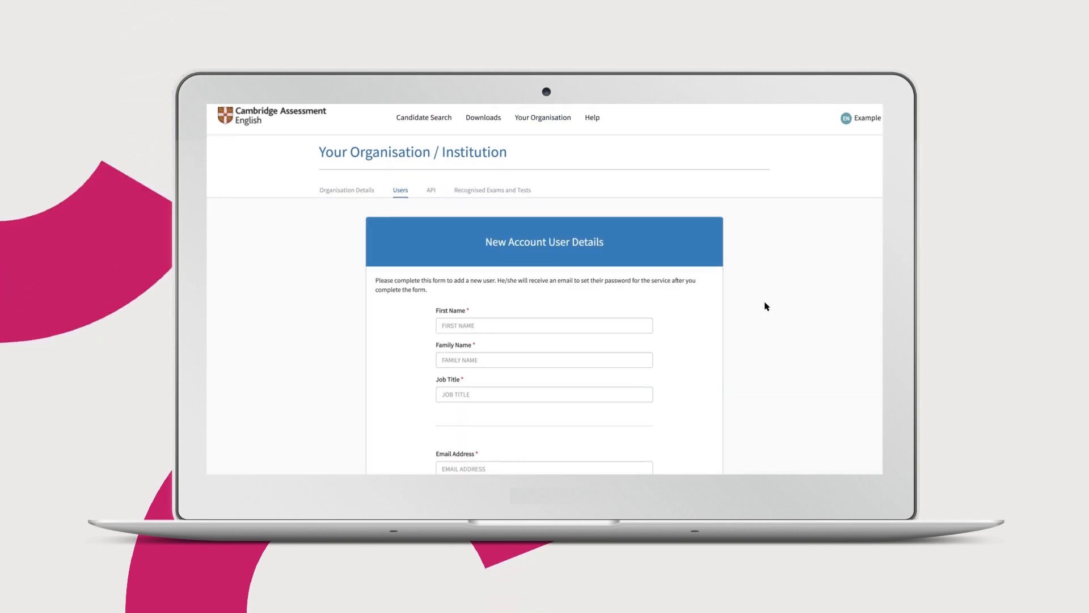
scroll(down, 3)
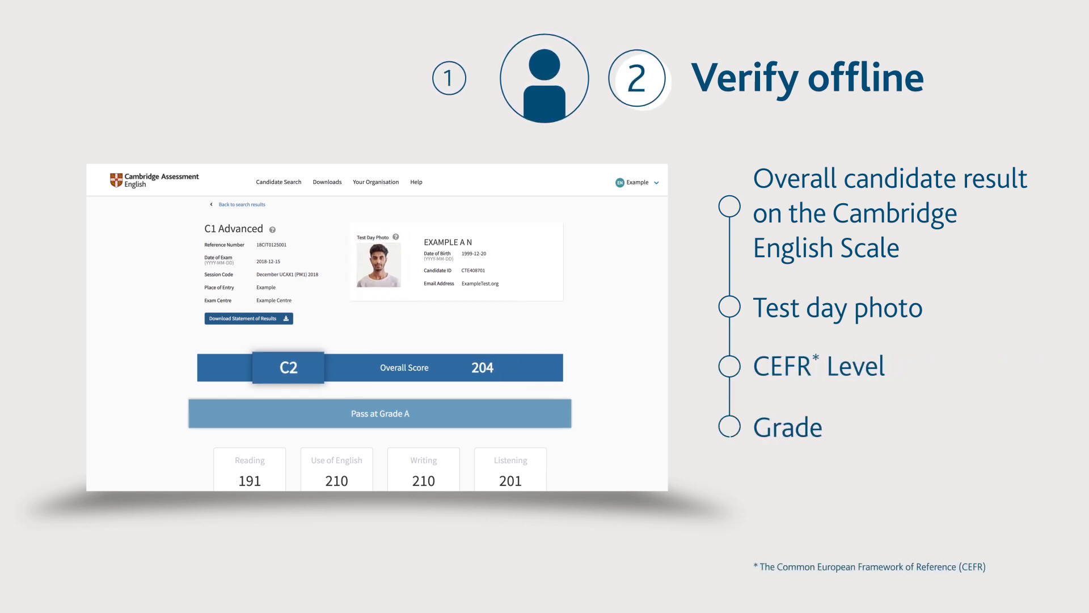
Step: Review the shared C1 Advanced candidate results and tick candidate A N for bulk download
scroll(down, 3)
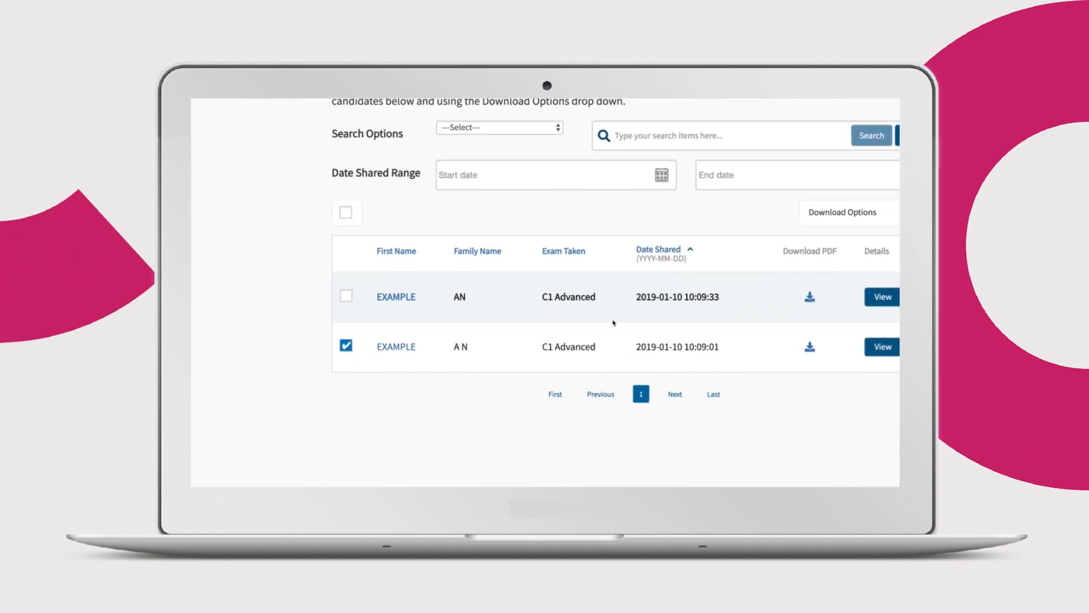
Step: Choose a bulk download format from the Download Options dropdown
click(843, 212)
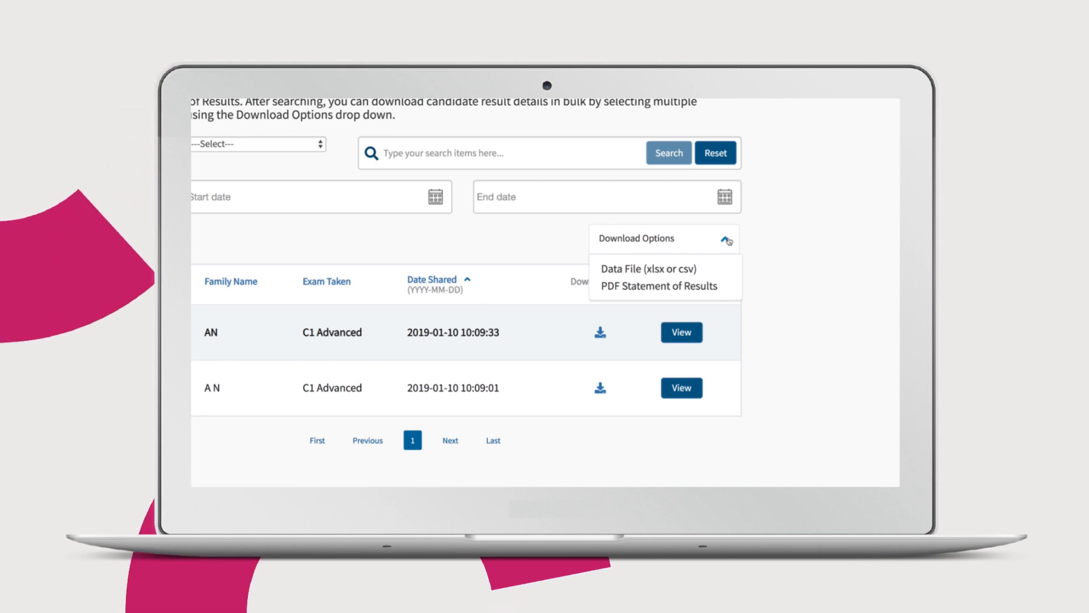
click(654, 269)
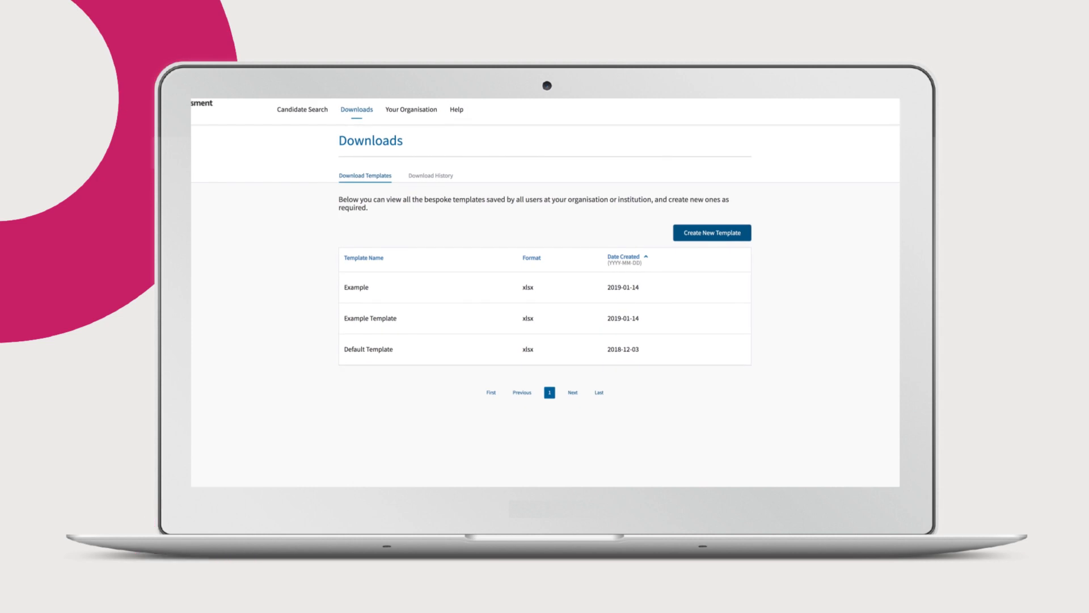
Step: Return to the Candidate Search welcome page listing the shared candidates
click(430, 175)
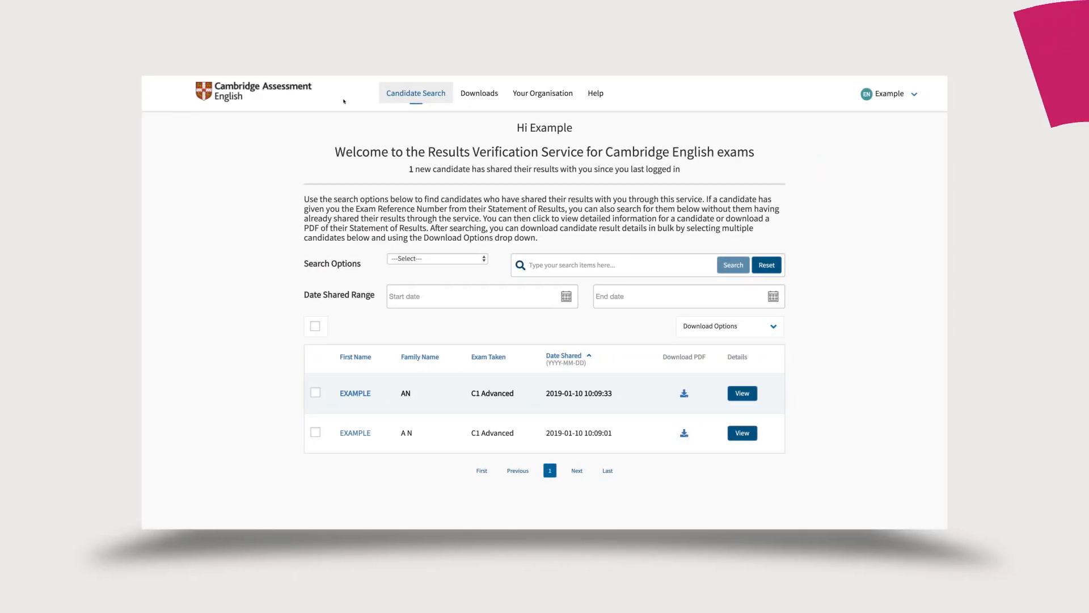
Step: Turn on email notifications with the daily summary from the account menu and save
click(910, 93)
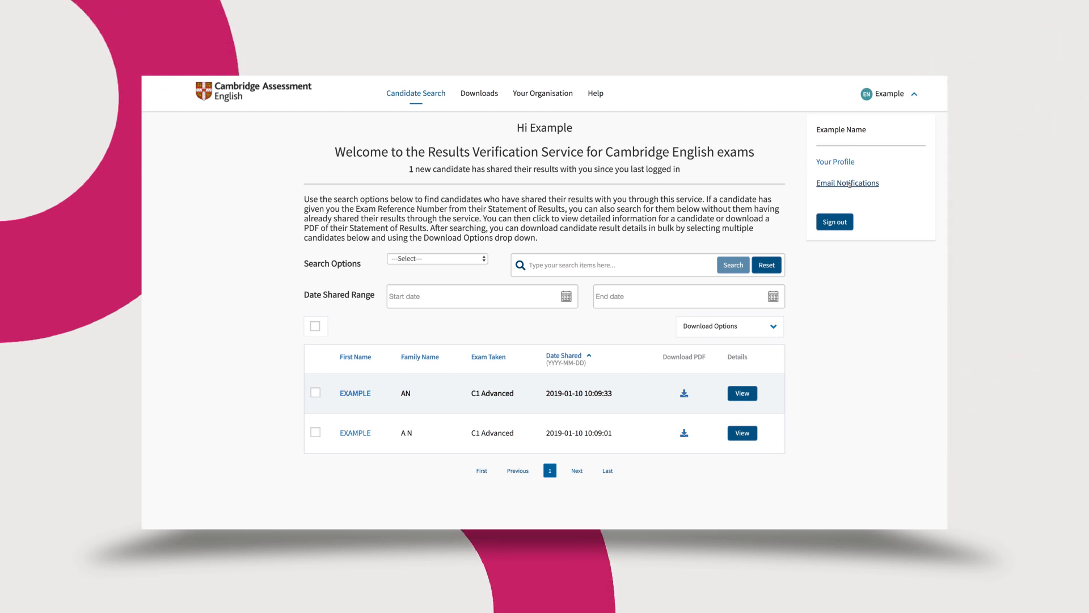
click(847, 183)
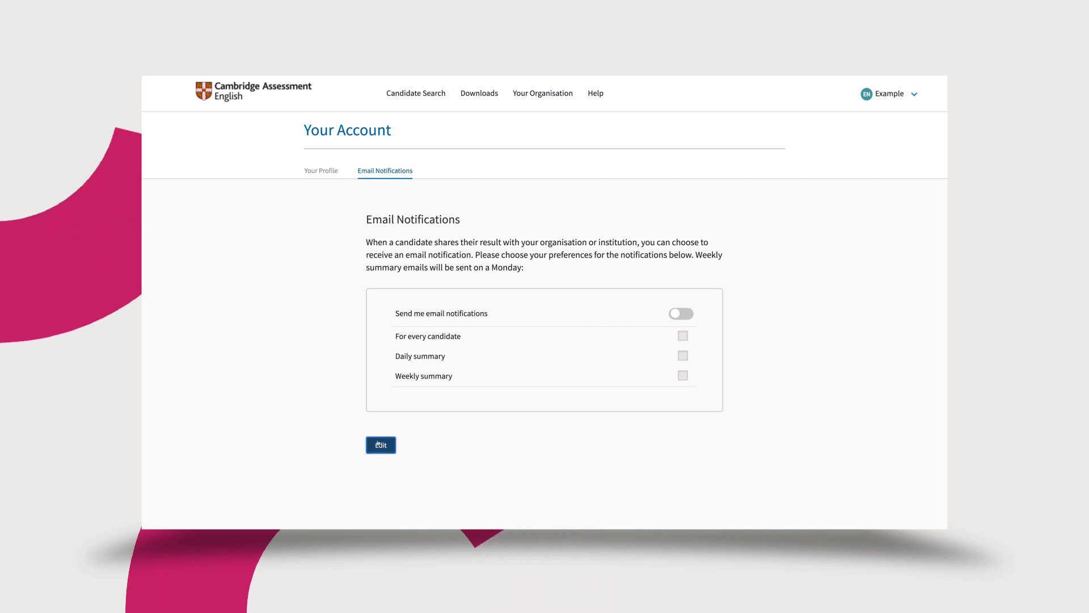
click(381, 445)
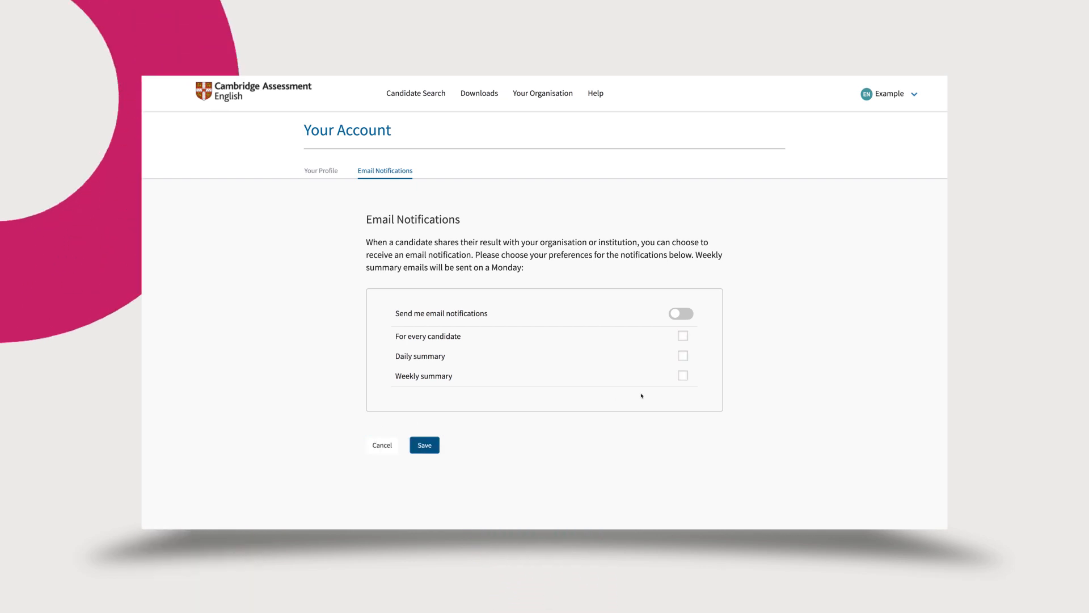
click(680, 313)
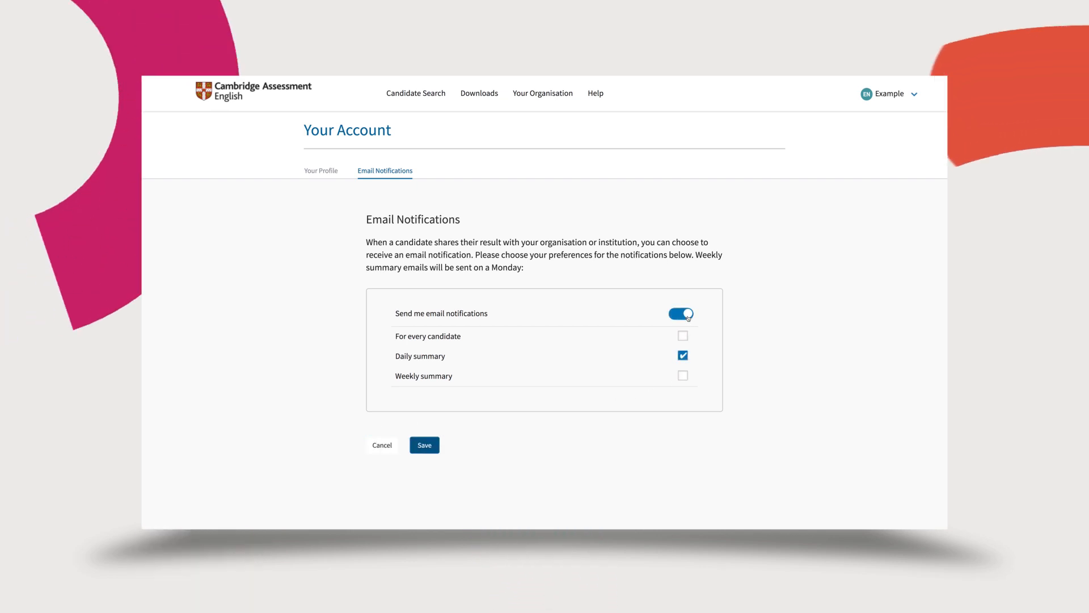
click(681, 375)
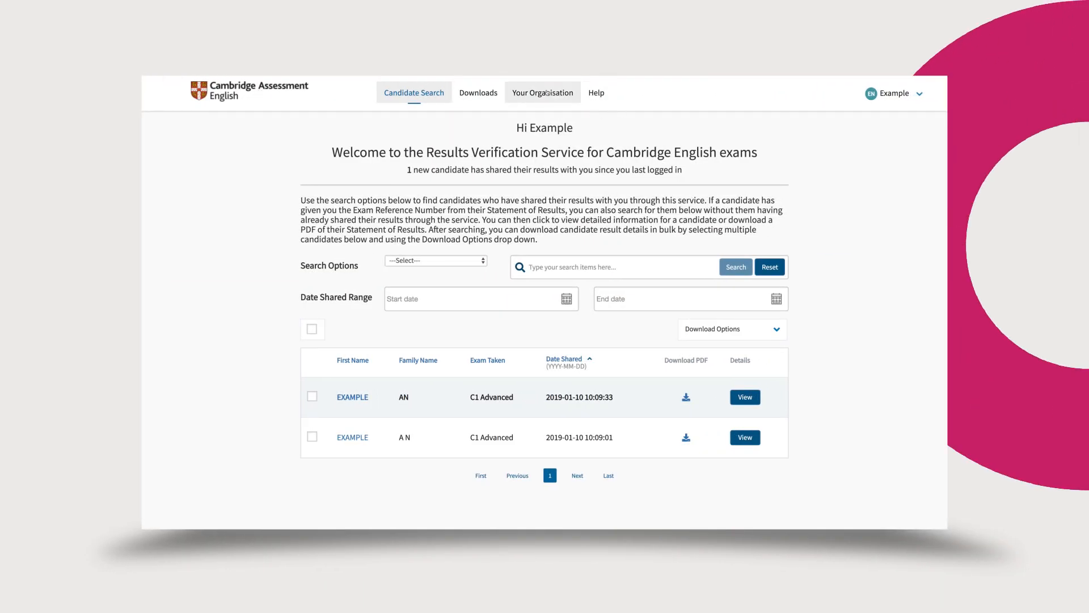
Step: View the API developer portal URL under Your Organisation's API section
click(543, 91)
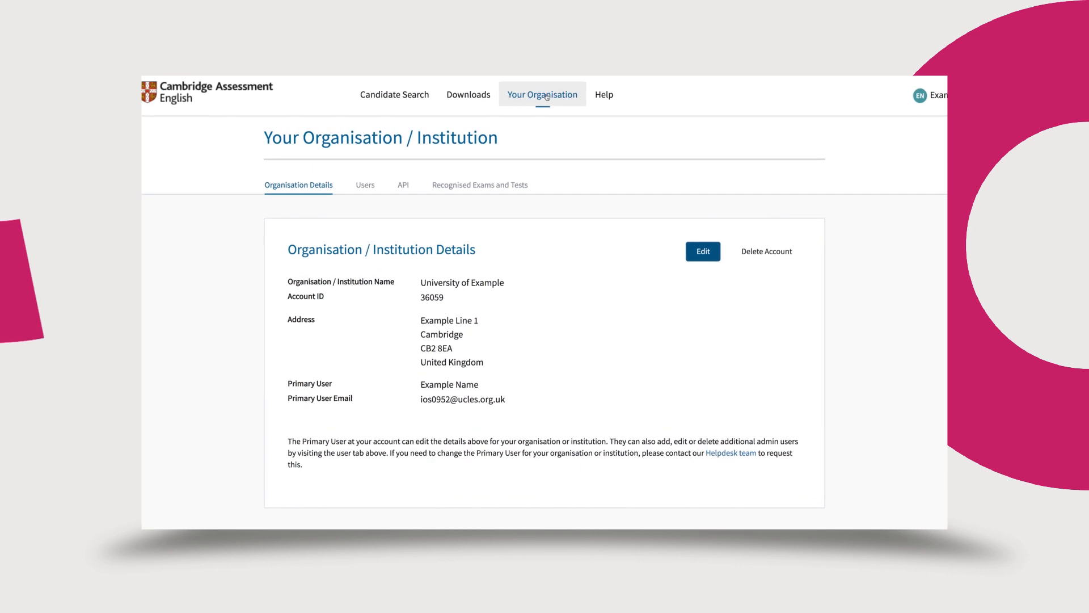
click(402, 185)
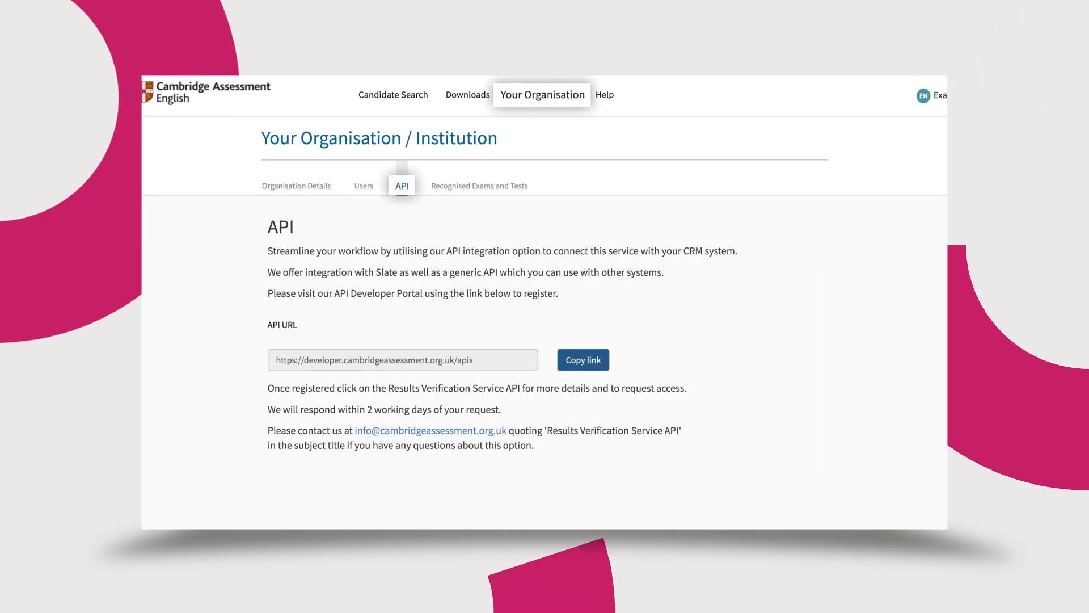